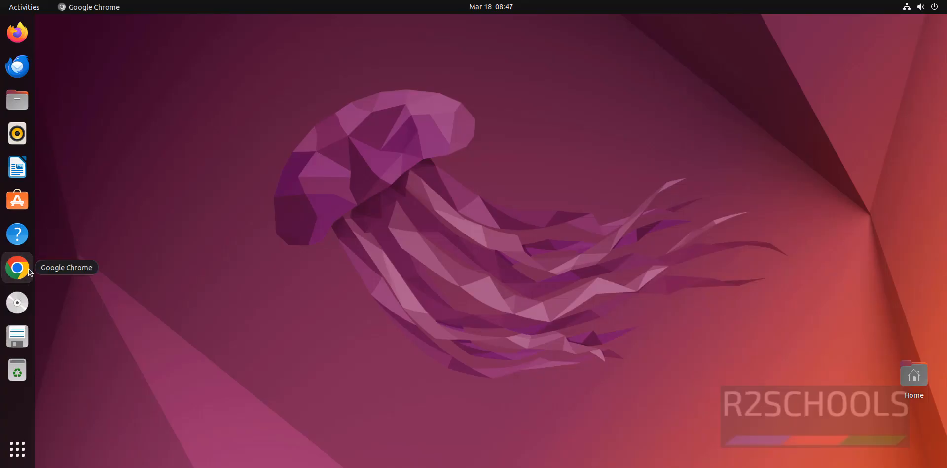
Step: Launch Chrome and go to code.visualstudio.com via the address bar
{"action": "left_click", "coordinate": [17, 268]}
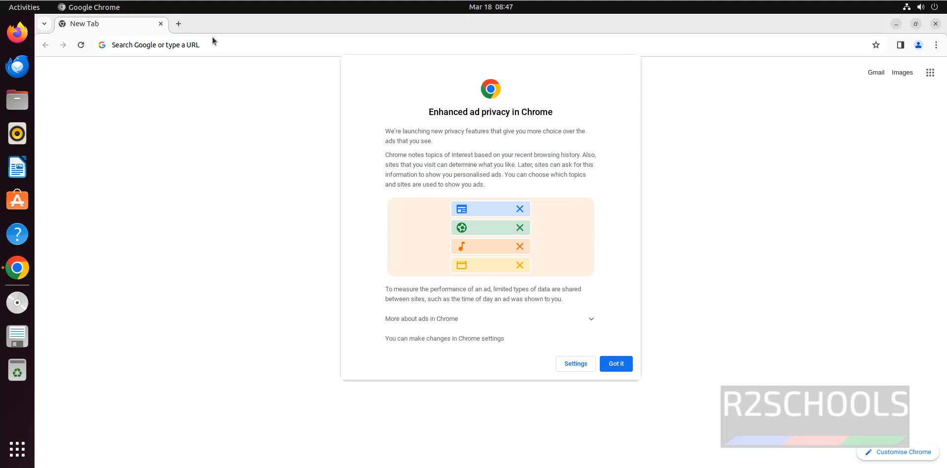
{"action": "left_click", "coordinate": [615, 363]}
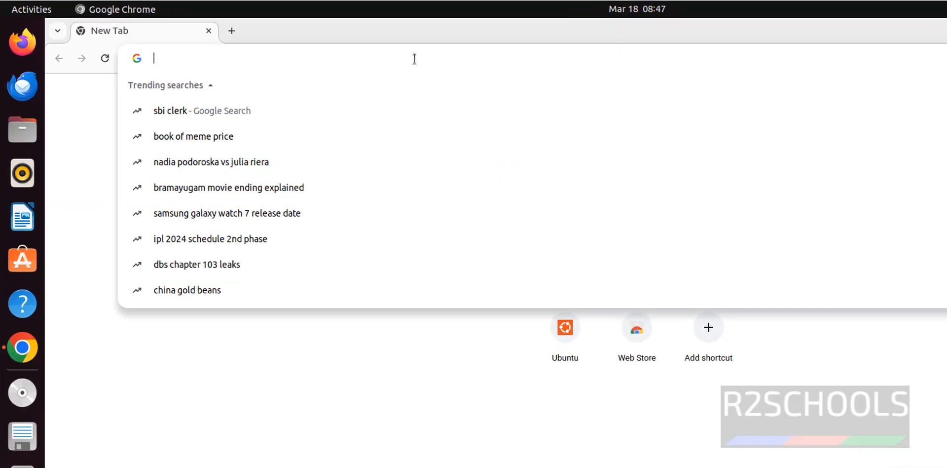
{"action": "type", "text": "code.visualstudio.com"}
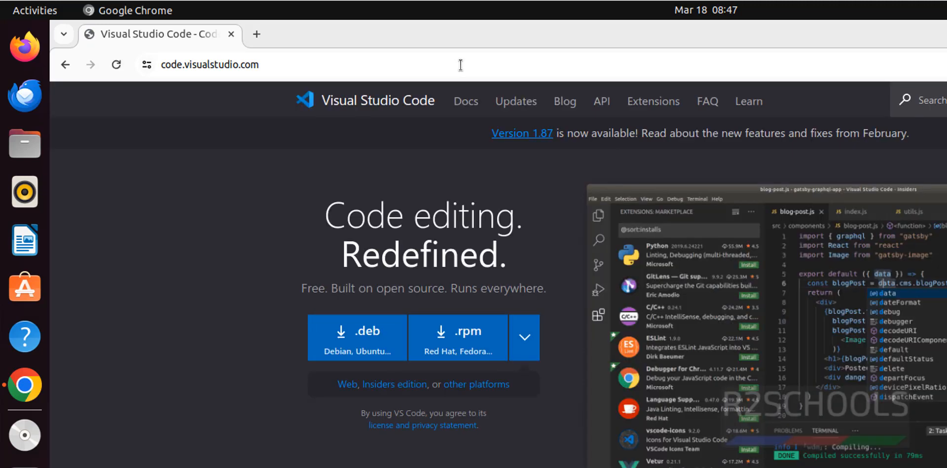
{"action": "mouse_move", "coordinate": [217, 297]}
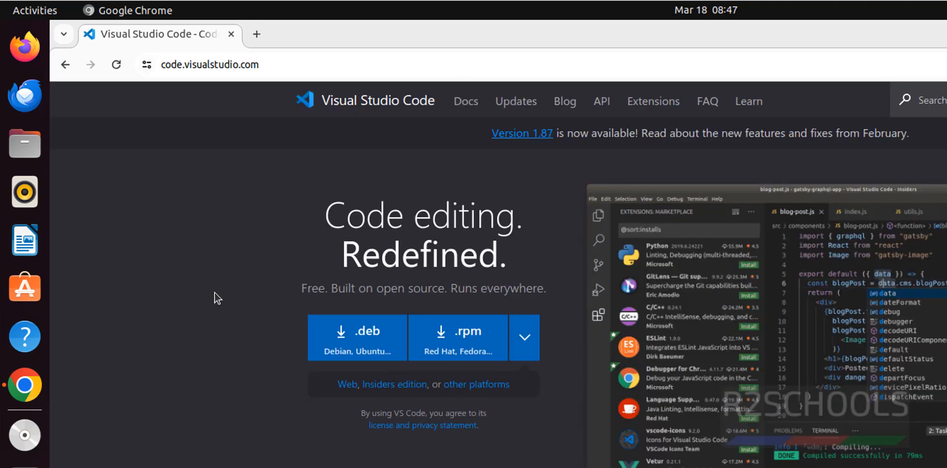
{"action": "mouse_move", "coordinate": [273, 393]}
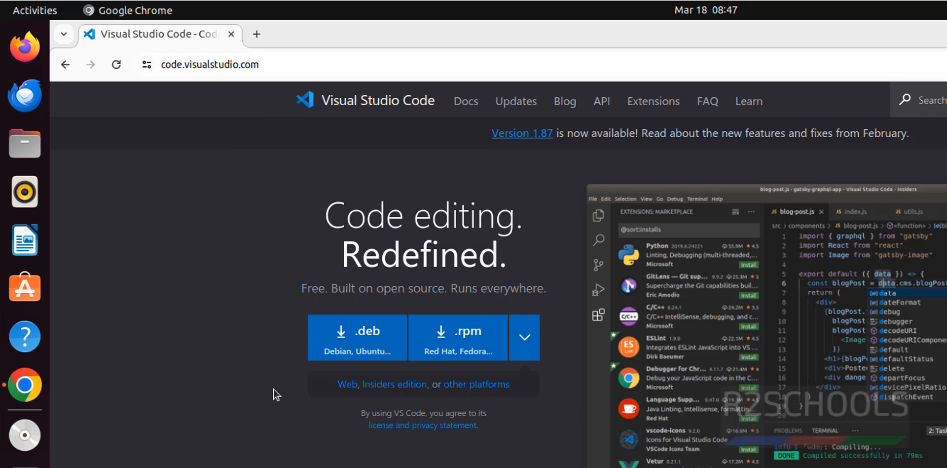
{"action": "mouse_move", "coordinate": [240, 349]}
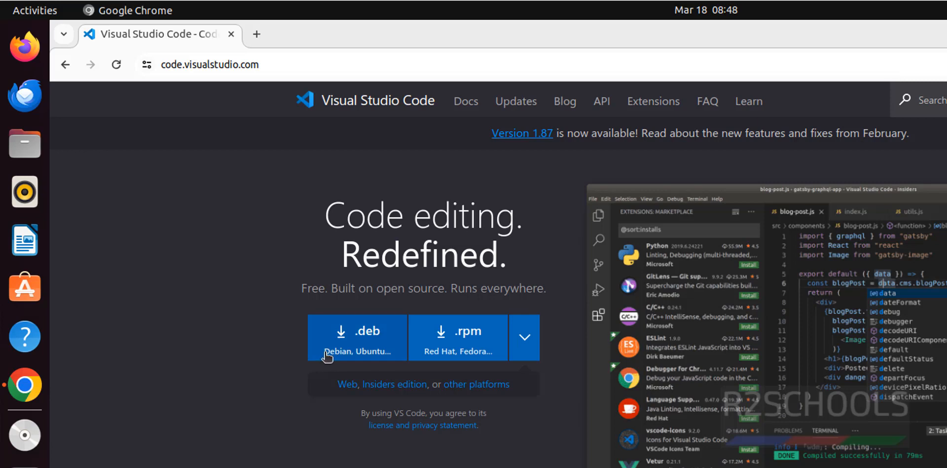
{"action": "mouse_move", "coordinate": [351, 346]}
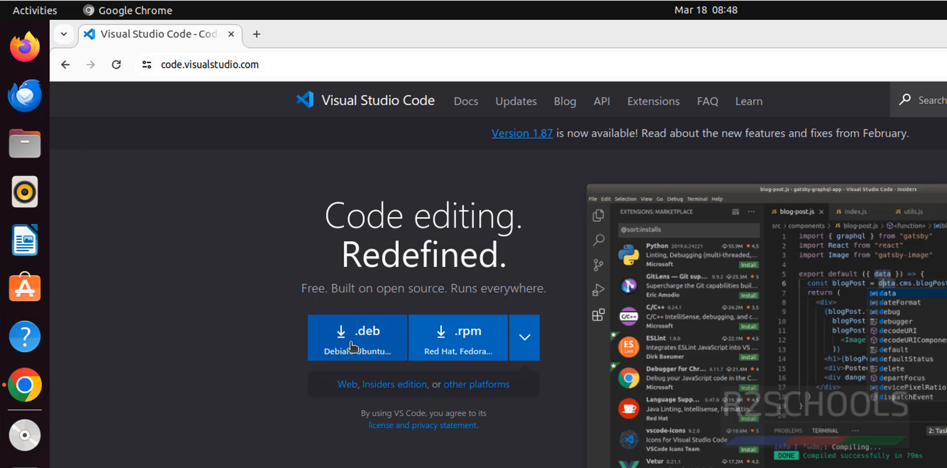
Step: Download the VS Code .deb package for Debian/Ubuntu
{"action": "left_click", "coordinate": [356, 331]}
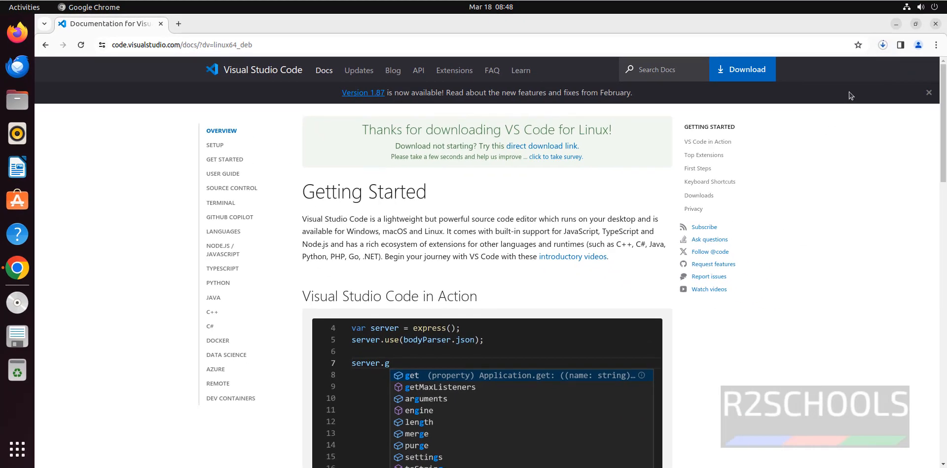
{"action": "mouse_move", "coordinate": [882, 44]}
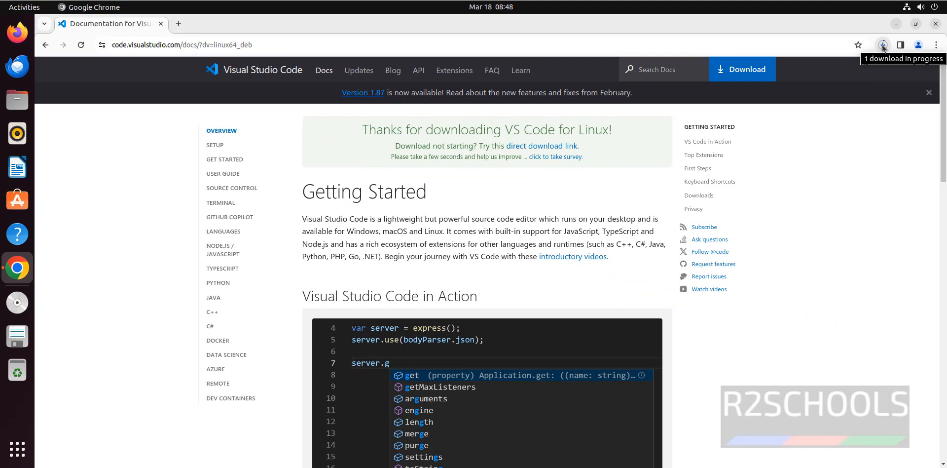
Step: View the .deb download's progress in Chrome's downloads list
{"action": "left_click", "coordinate": [882, 45]}
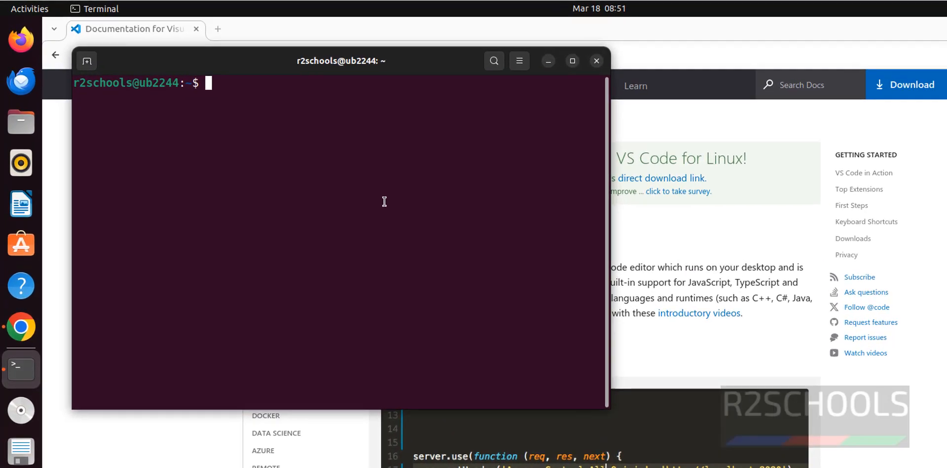
Step: Change into Downloads and list files with ls -ltrh to find the .deb
{"action": "type", "text": "cd Downloads/"}
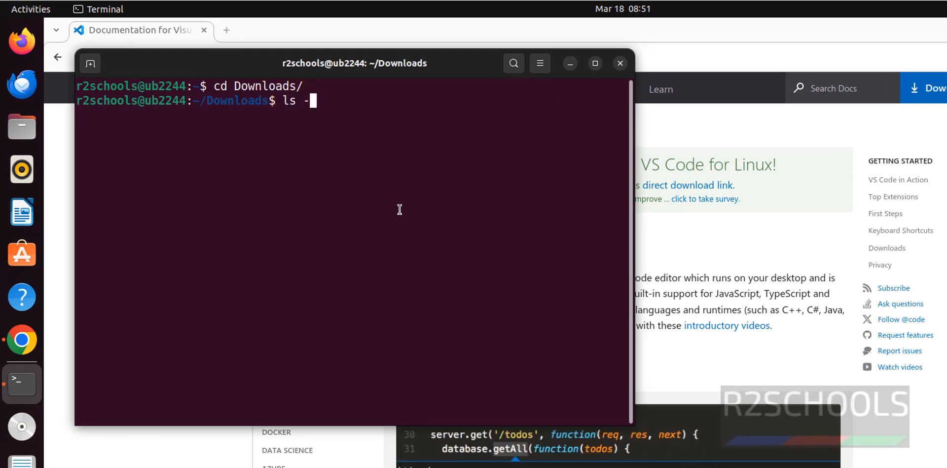
{"action": "type", "text": "ltrh"}
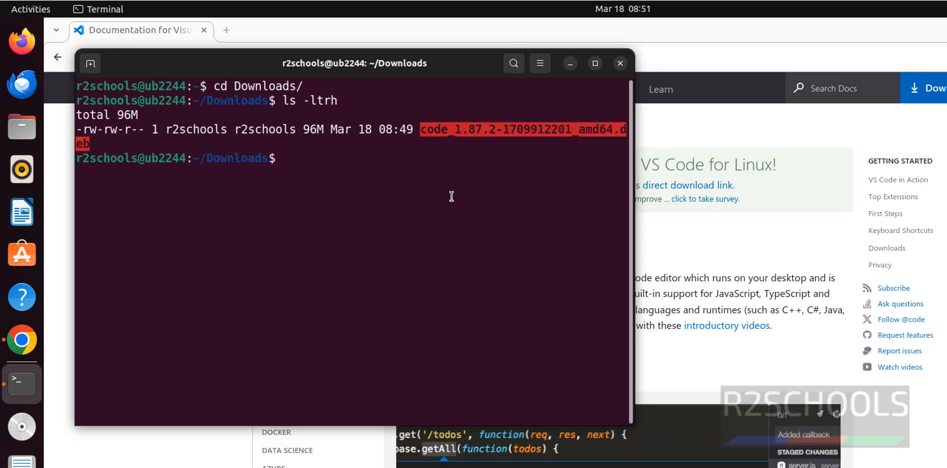
{"action": "type", "text": "s"}
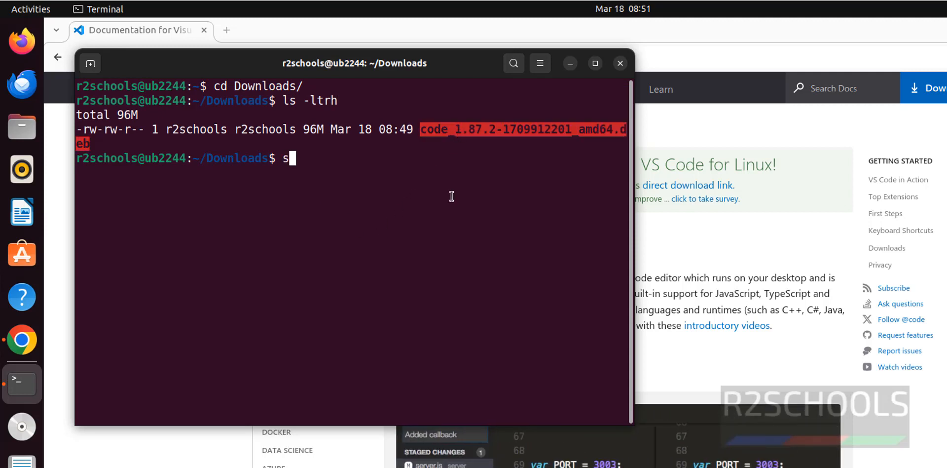
{"action": "type", "text": "udo"}
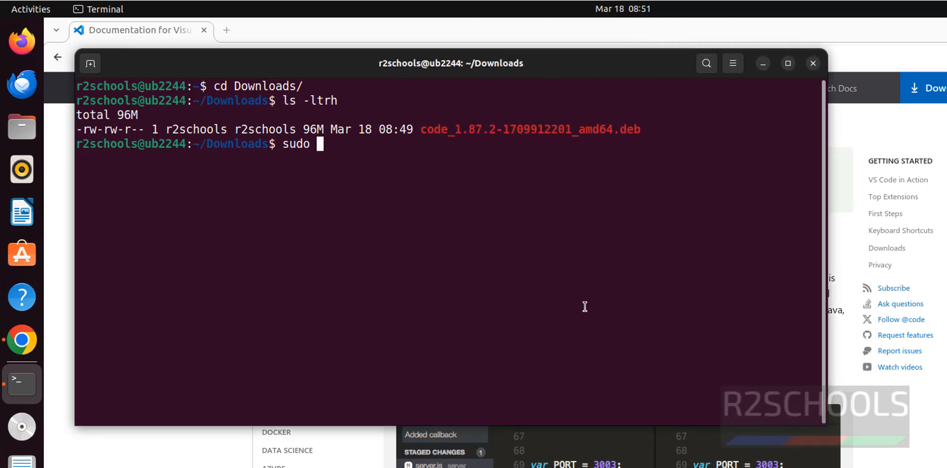
{"action": "type", "text": "dpkg -i"}
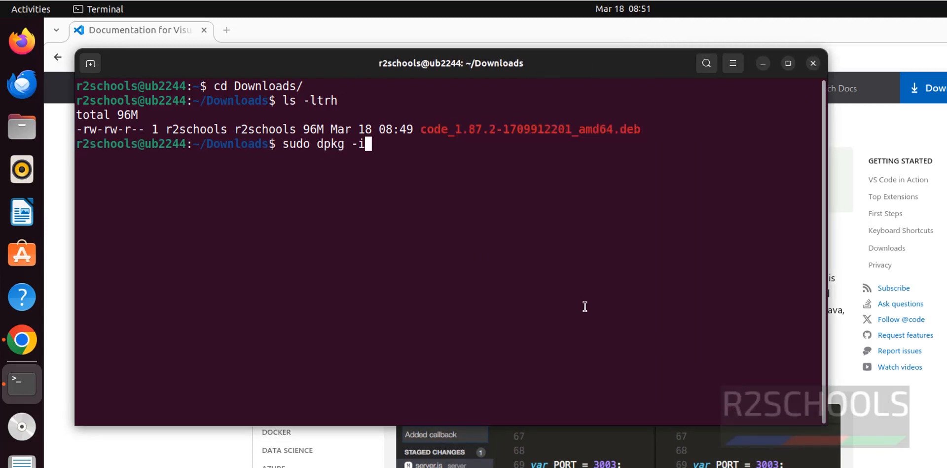
{"action": "type", "text": "code_1.87.2-1709912201_amd64.deb"}
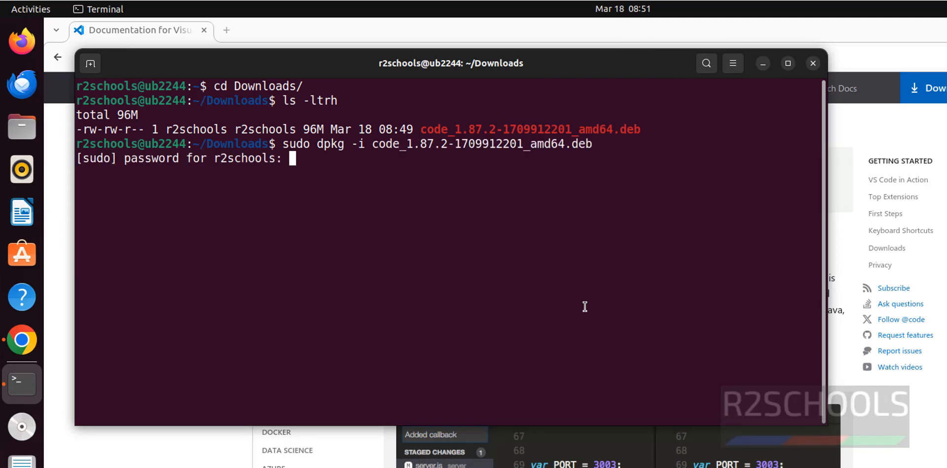
Step: Submit the sudo password so dpkg installs VS Code 1.87.2
{"action": "key", "text": "Return"}
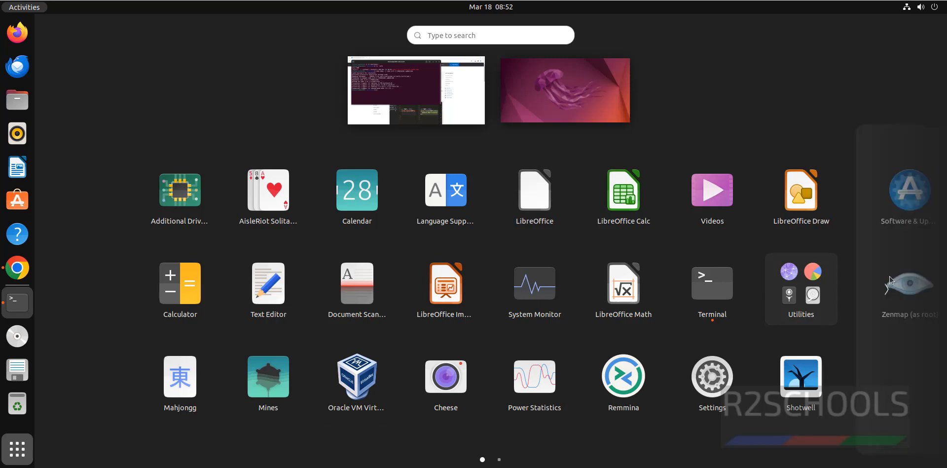
Step: Run code from the terminal to launch VS Code, then show its Extensions view
{"action": "left_click", "coordinate": [499, 459]}
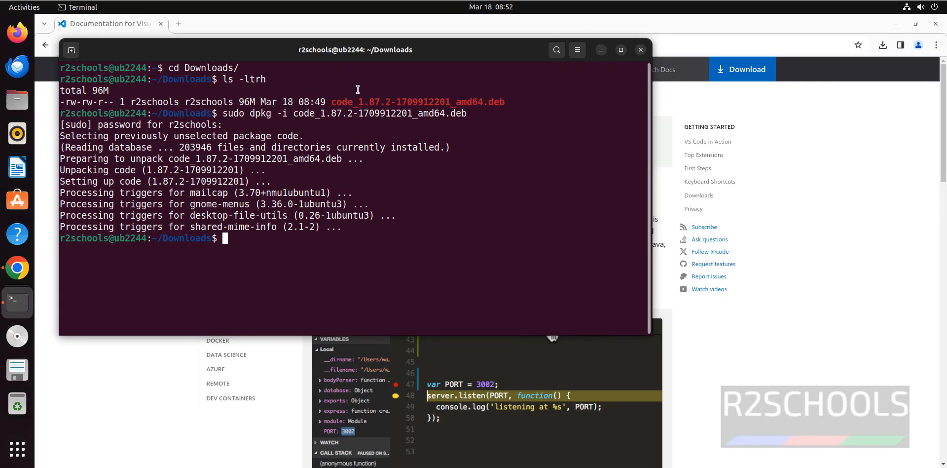
{"action": "type", "text": "code"}
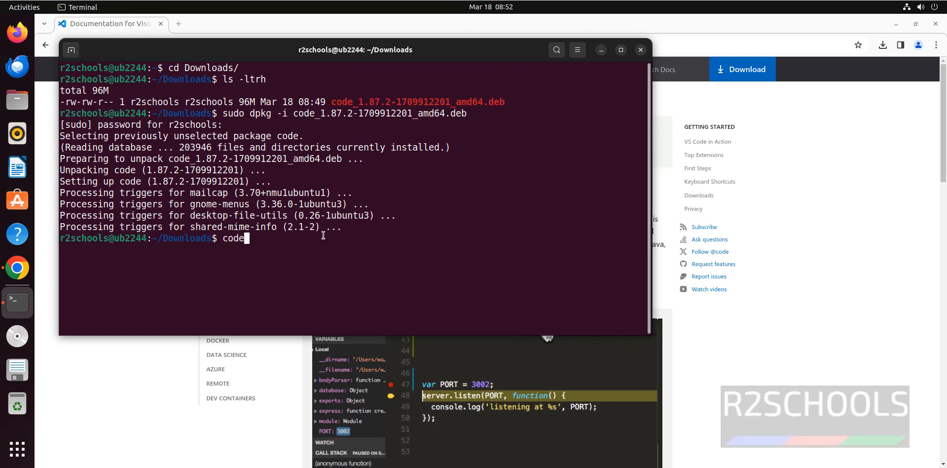
{"action": "key", "text": "Return"}
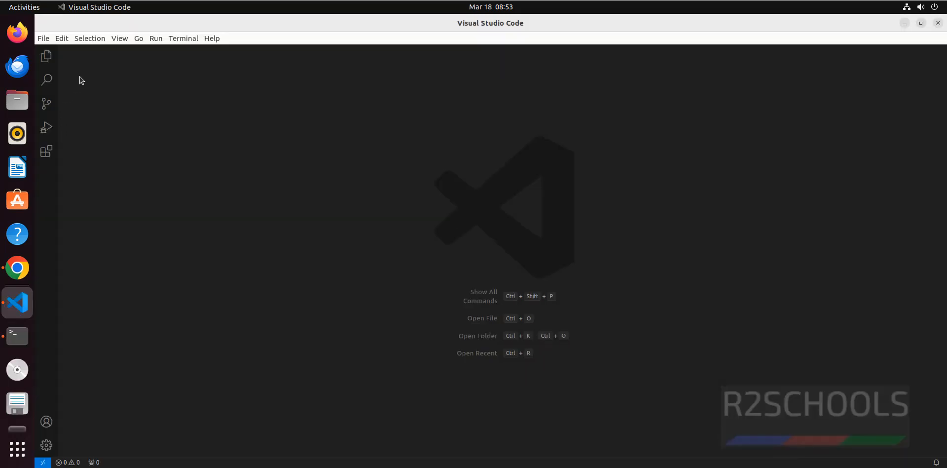
{"action": "left_click", "coordinate": [46, 151]}
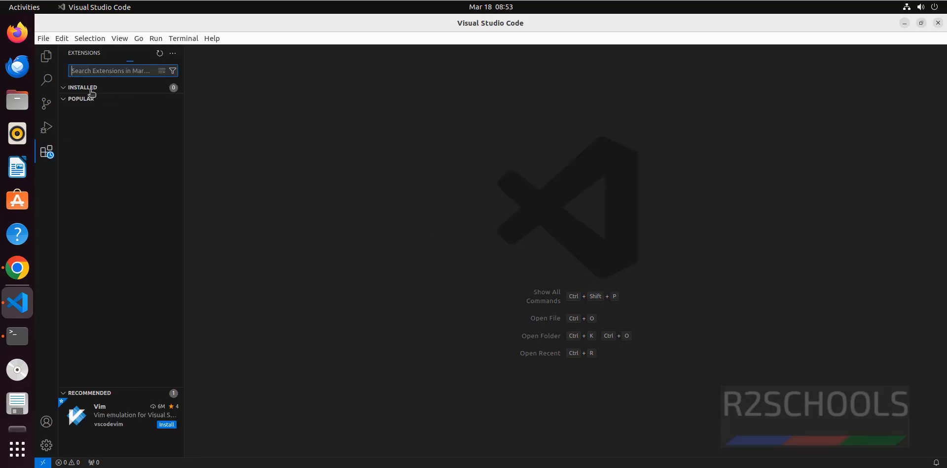
Step: Collapse INSTALLED, expand POPULAR and browse extensions like Python, Pylance and Jupyter
{"action": "left_click", "coordinate": [82, 87]}
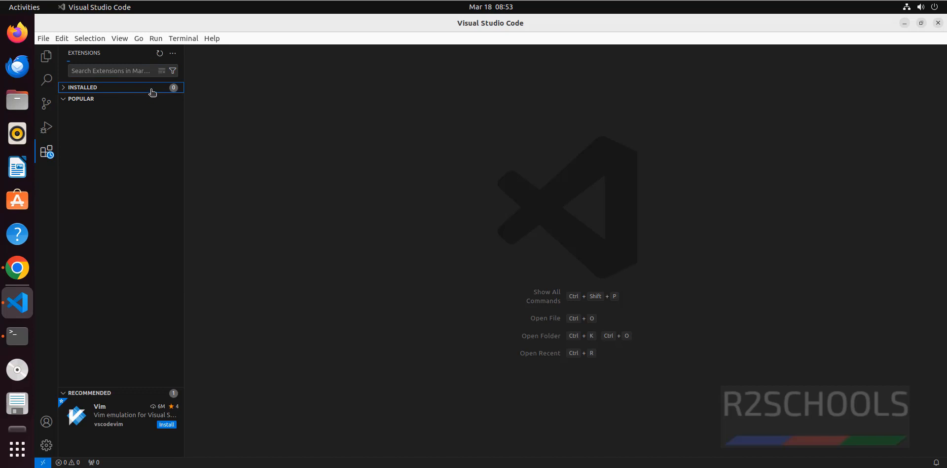
{"action": "left_click", "coordinate": [112, 71]}
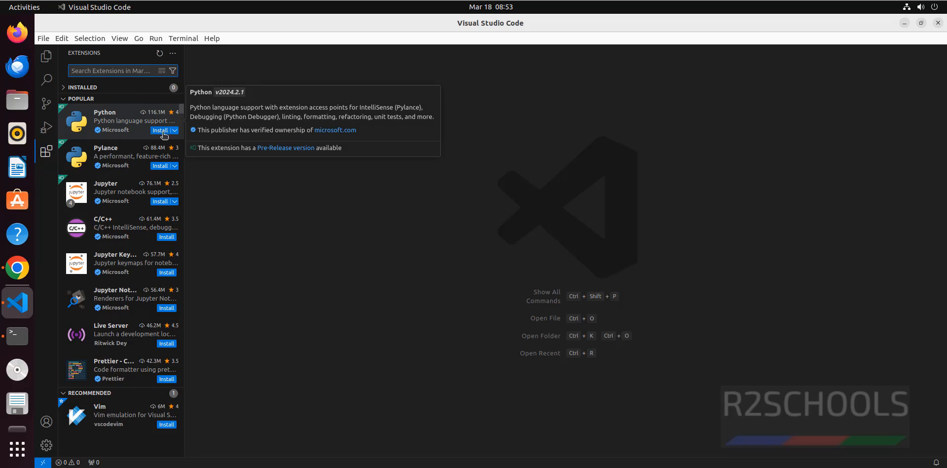
{"action": "scroll", "scroll_direction": "down", "scroll_amount": 3}
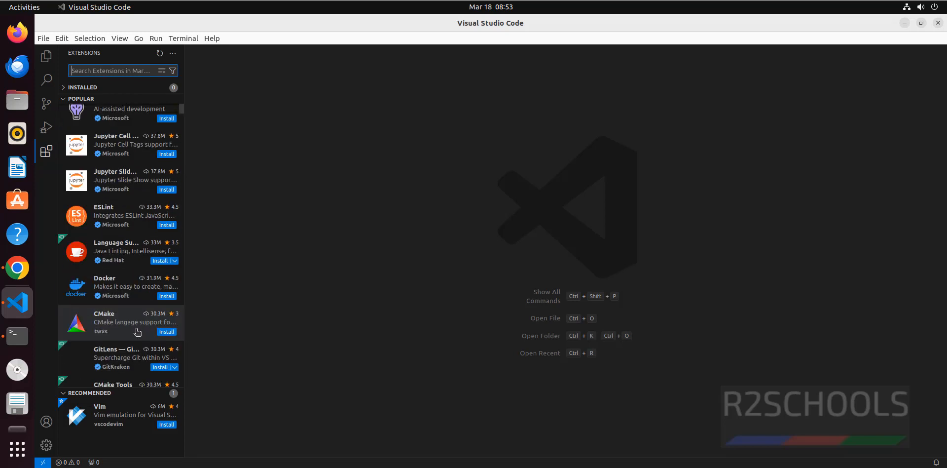
{"action": "scroll", "scroll_direction": "down", "scroll_amount": 3}
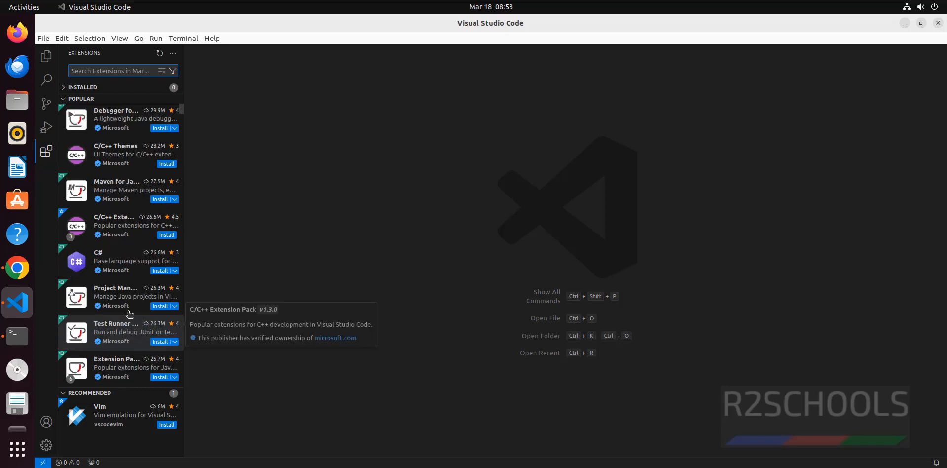